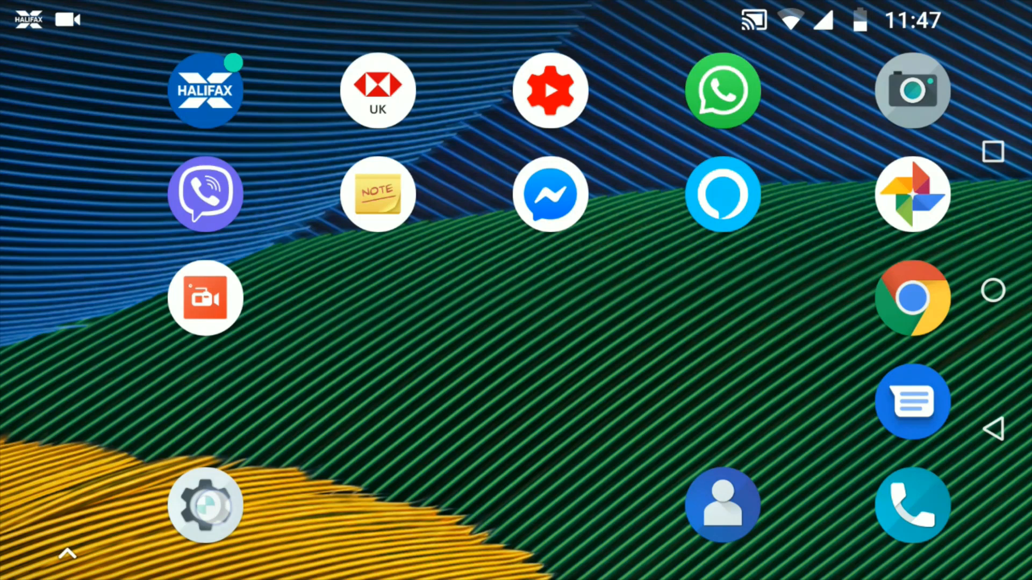
# - Open the phone's Settings and go to the Storage page listing internal storage and the SD card
pyautogui.click(206, 505)
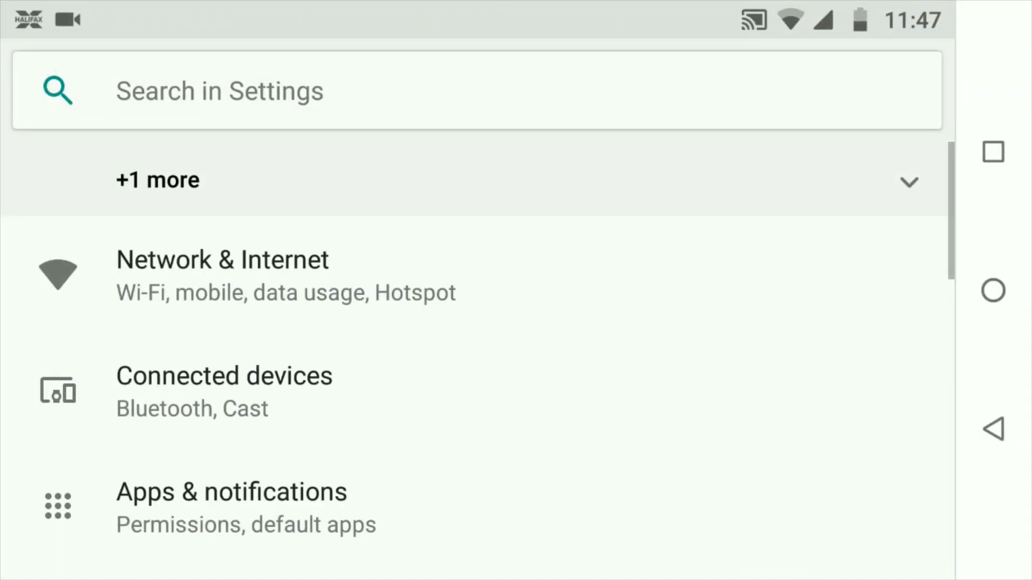
pyautogui.scroll(-3)
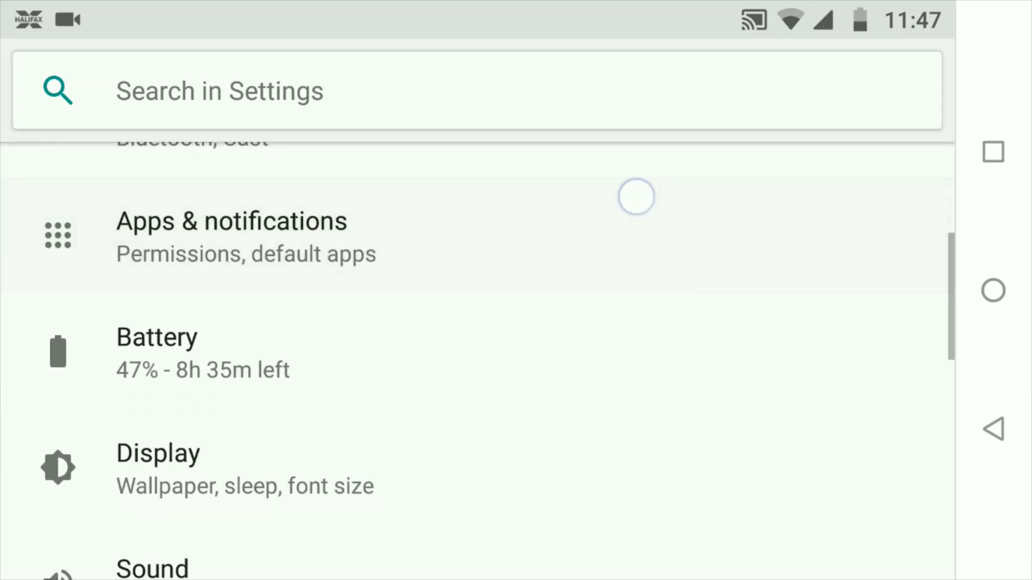
pyautogui.scroll(-3)
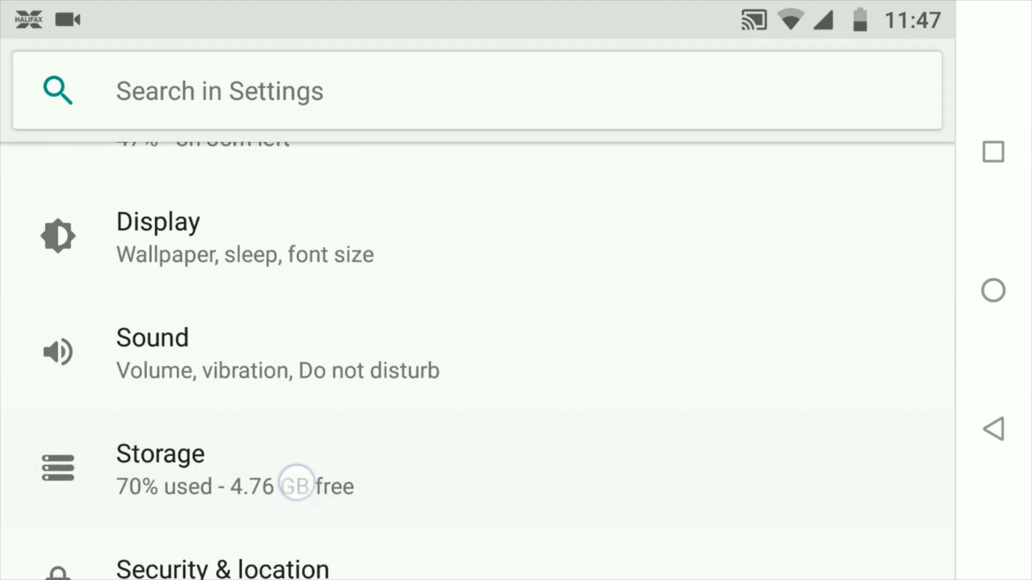
pyautogui.click(160, 468)
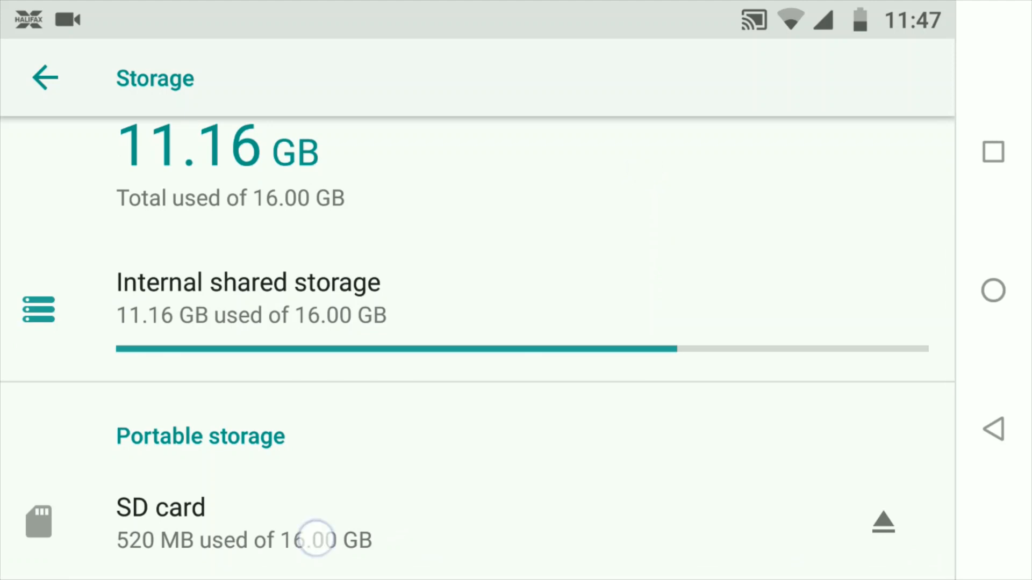
# - Browse the SD card's files and delete flower.jpg, confirming the Delete prompt
pyautogui.click(160, 508)
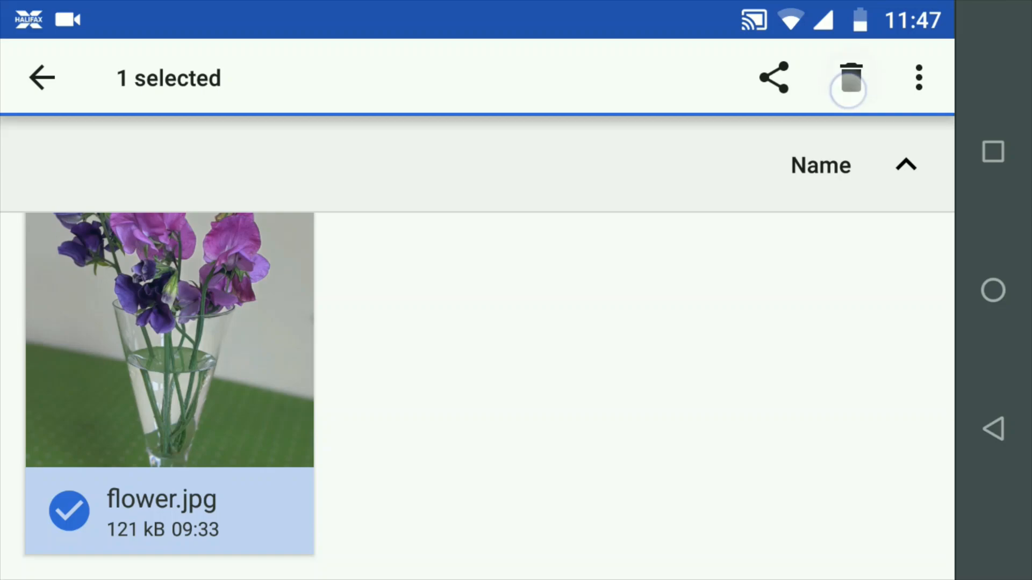
pyautogui.click(849, 78)
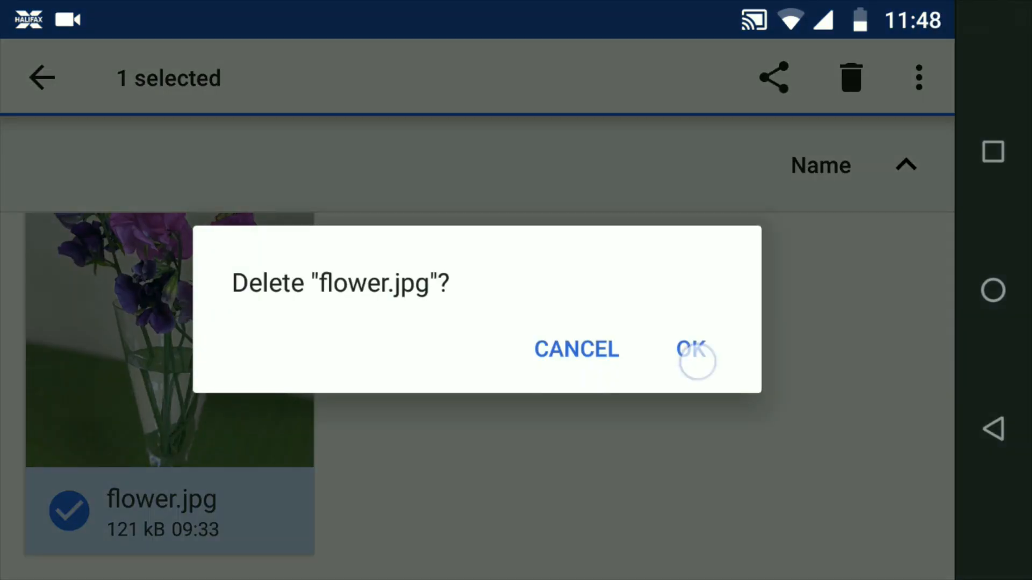
pyautogui.click(693, 348)
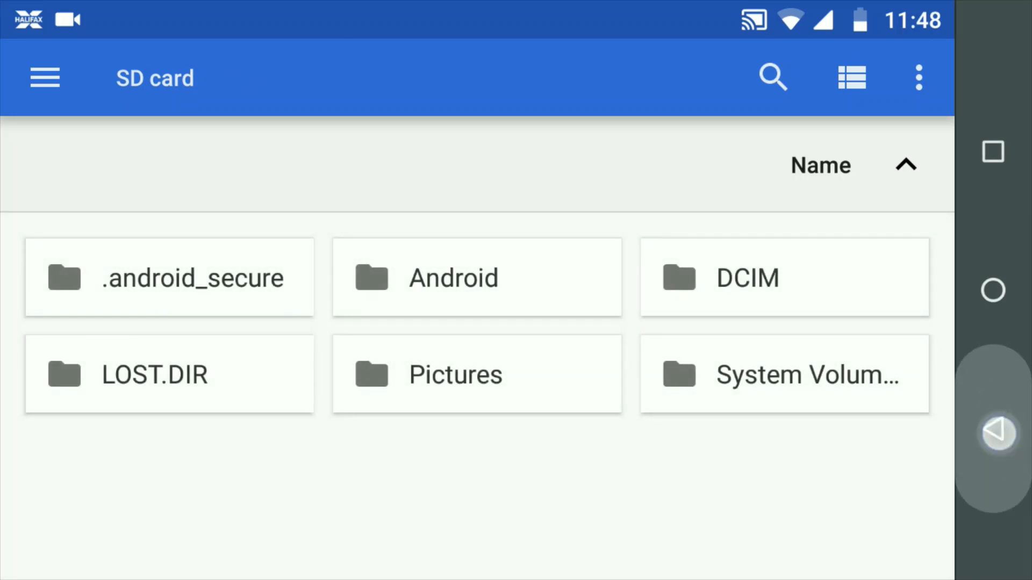
# - Return to Storage and eject the SD card so Windows mounts it as drive F:
pyautogui.click(45, 77)
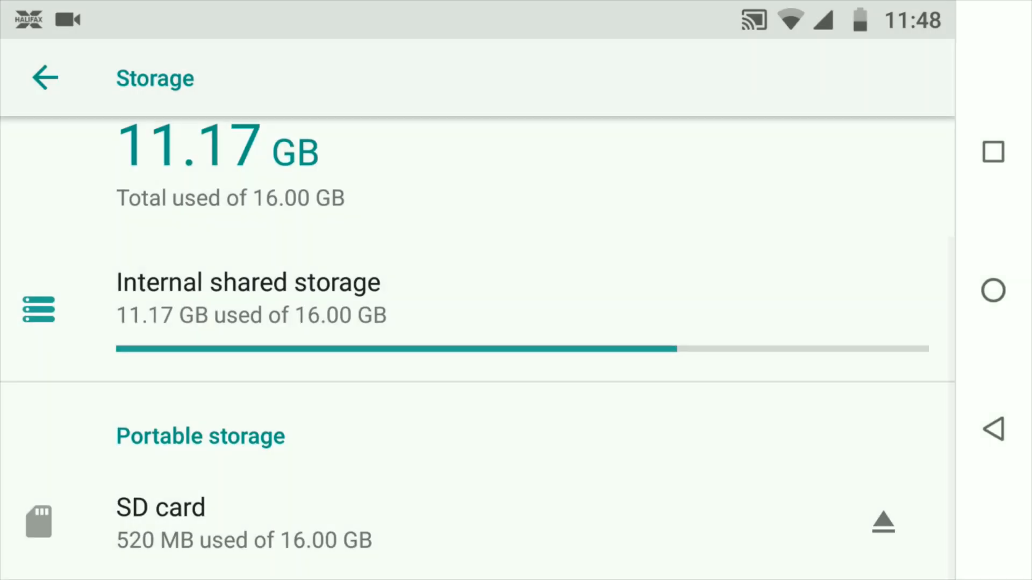
pyautogui.click(884, 524)
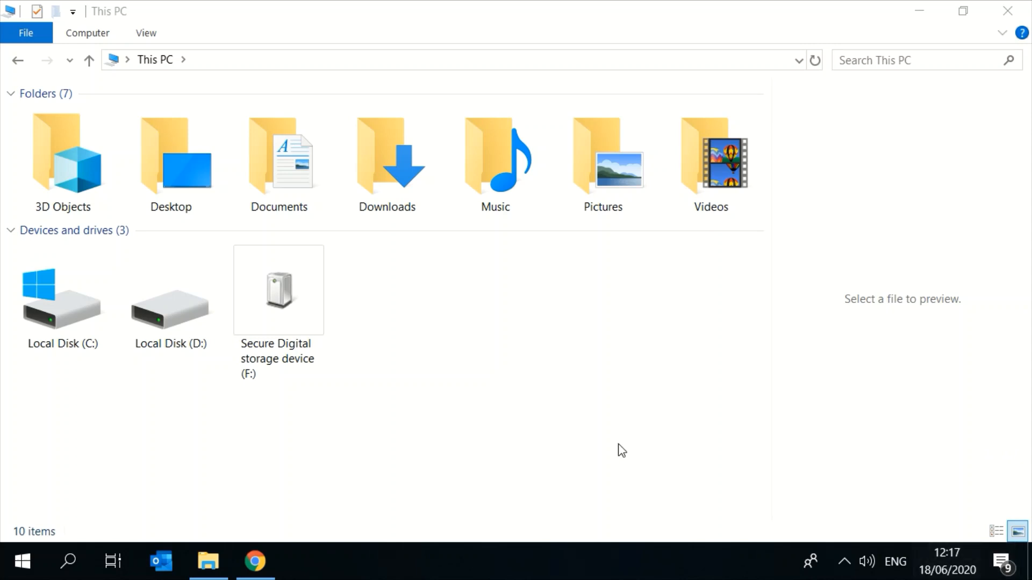
# - Open Secure Digital storage device (F:) and its Pictures folder to see it is empty
pyautogui.doubleClick(278, 289)
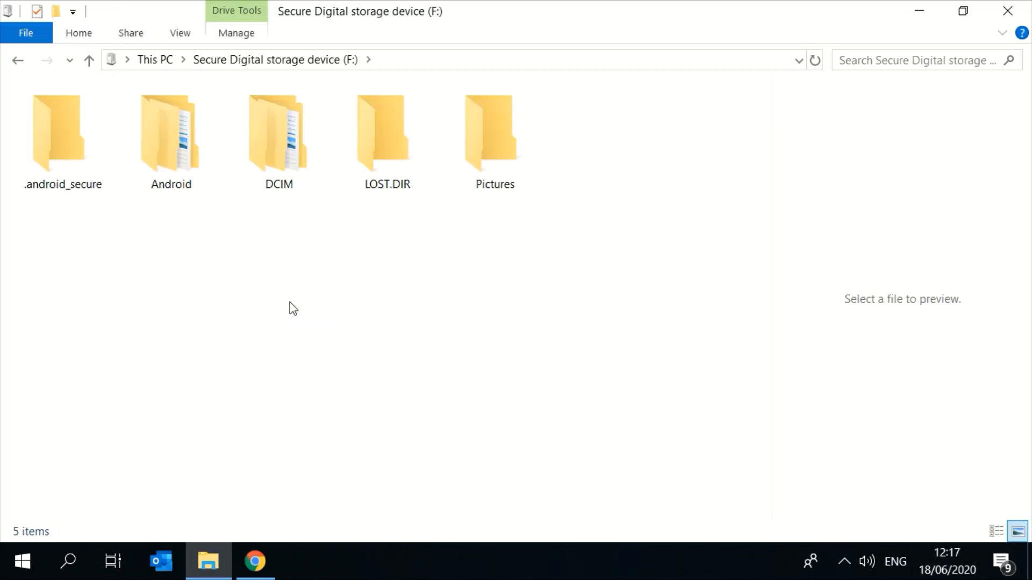
pyautogui.doubleClick(495, 131)
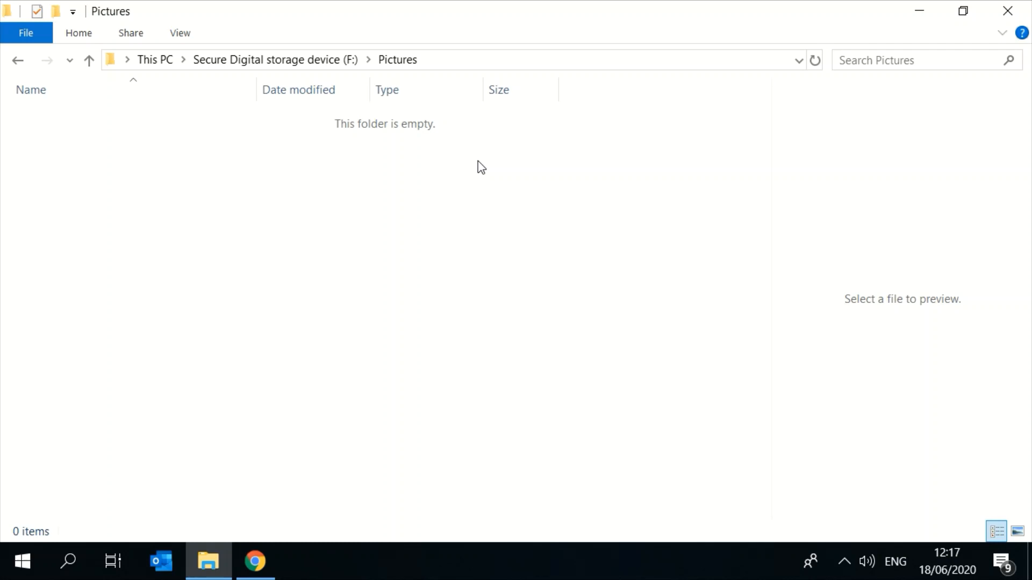
pyautogui.moveTo(901, 9)
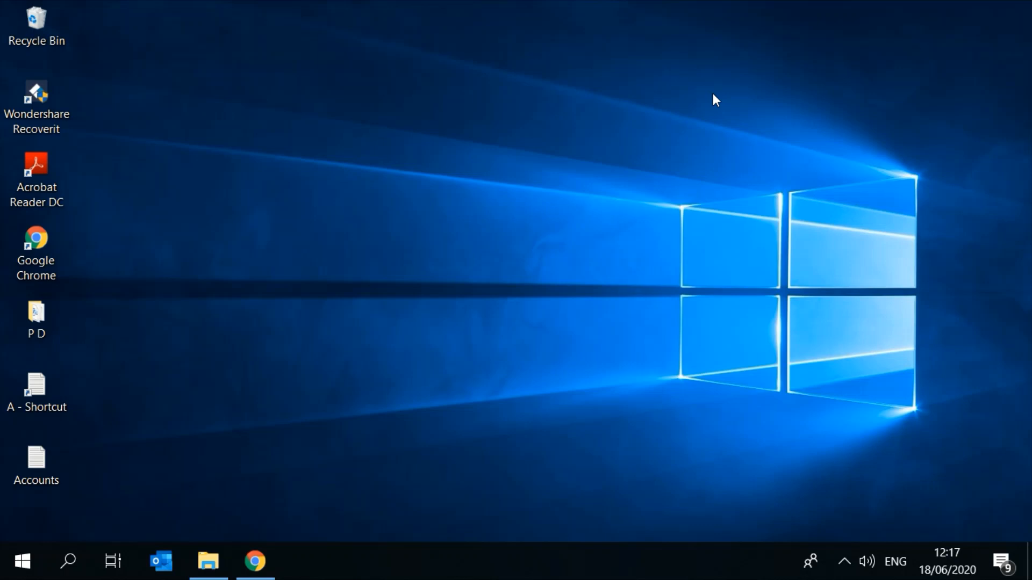
# - Launch Recoverit from the desktop and select Local Disk (F:) under External Devices to scan
pyautogui.click(37, 98)
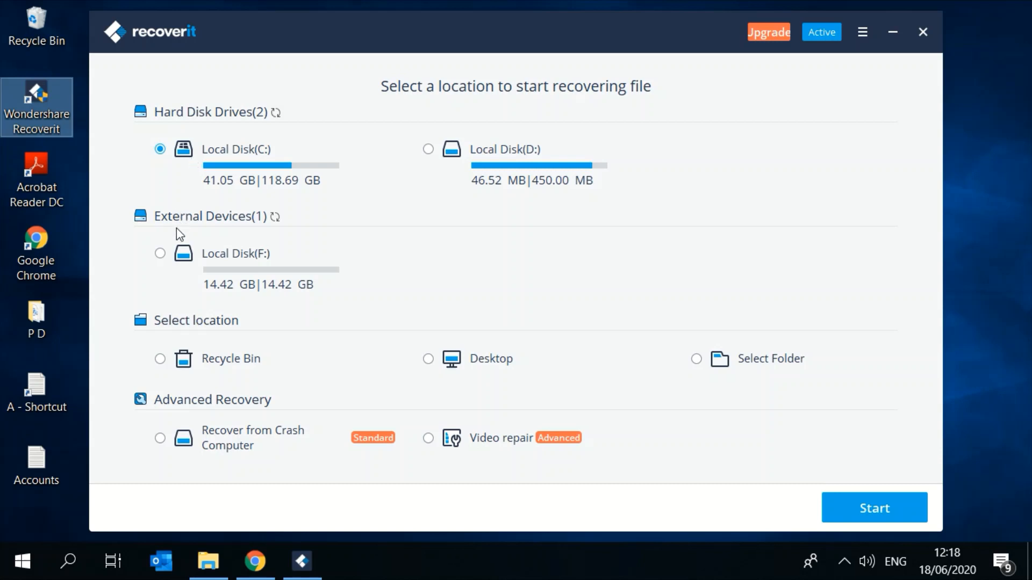
pyautogui.click(160, 254)
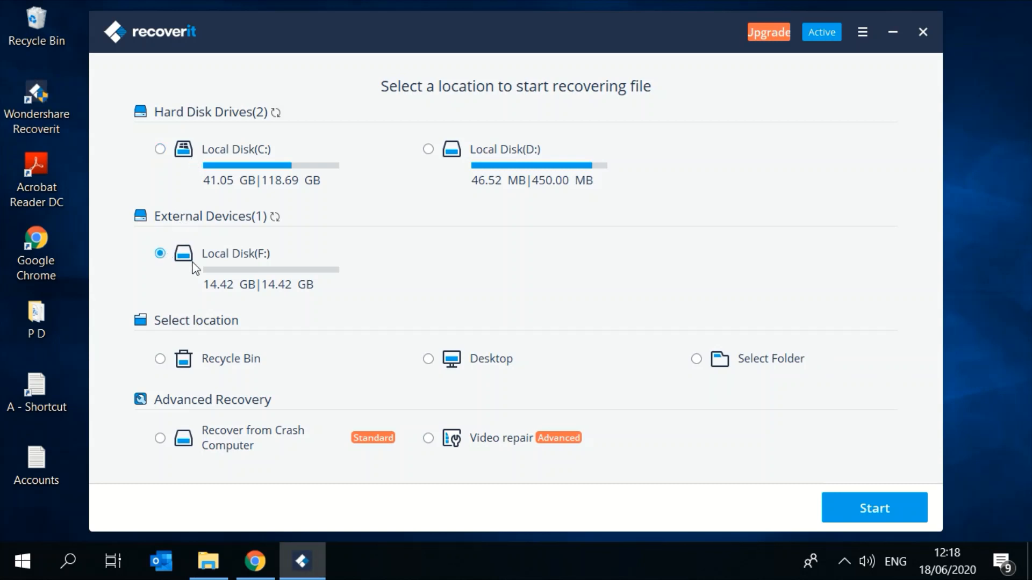
pyautogui.moveTo(874, 508)
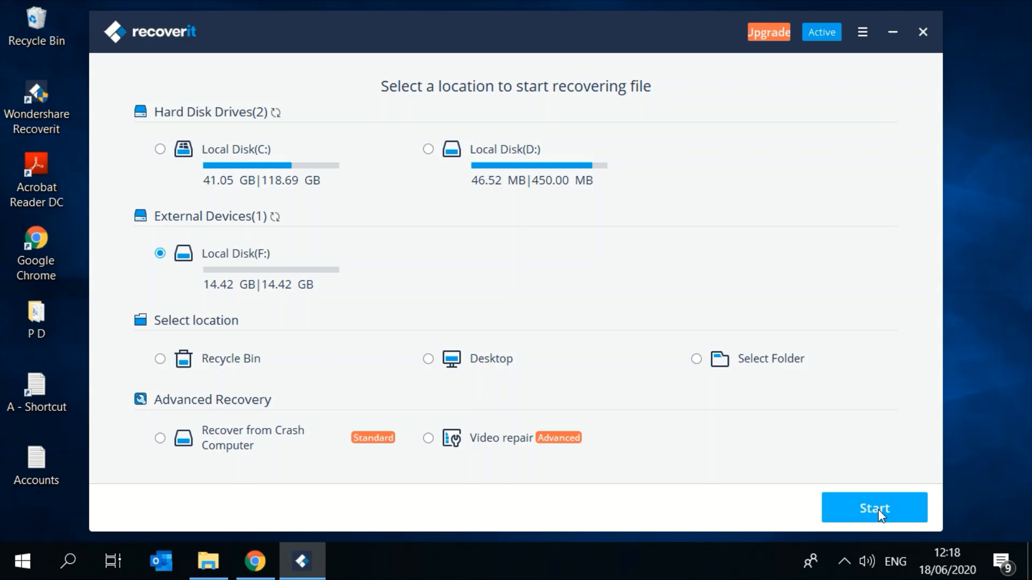
# - Scan the SD card, expand the FAT32 partition's folders and preview the deleted flower.jpg
pyautogui.click(874, 507)
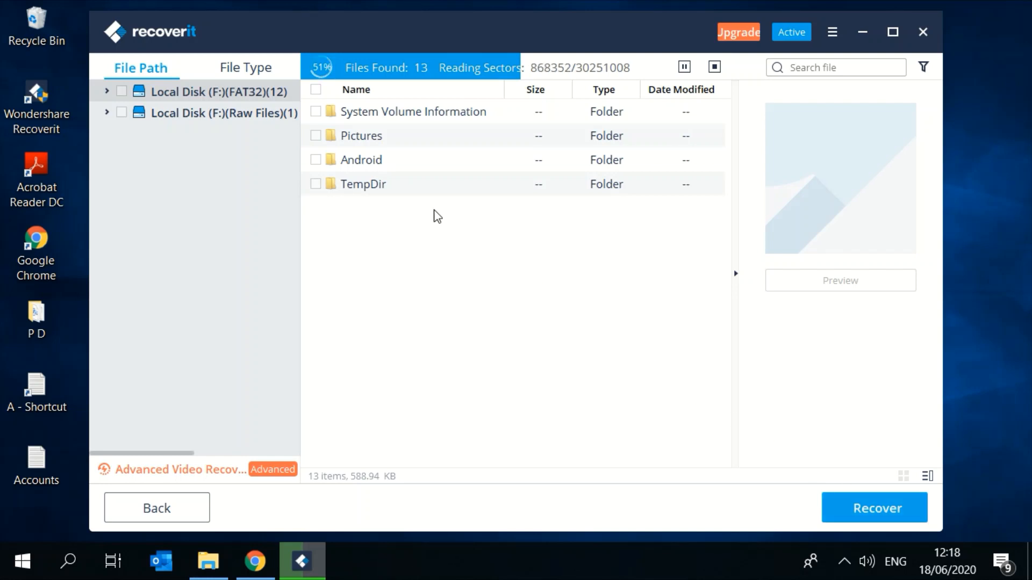
pyautogui.click(361, 136)
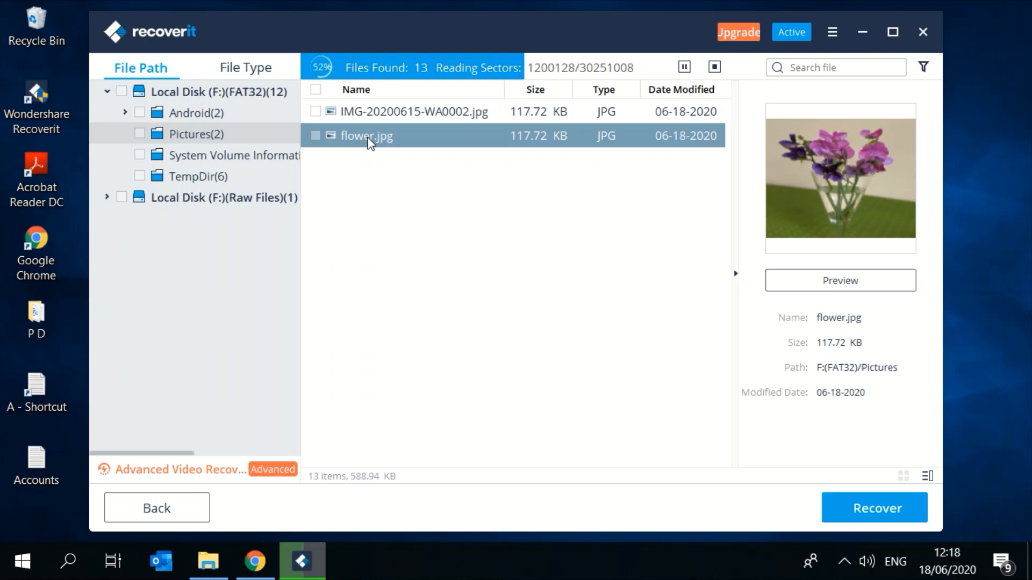
pyautogui.click(714, 66)
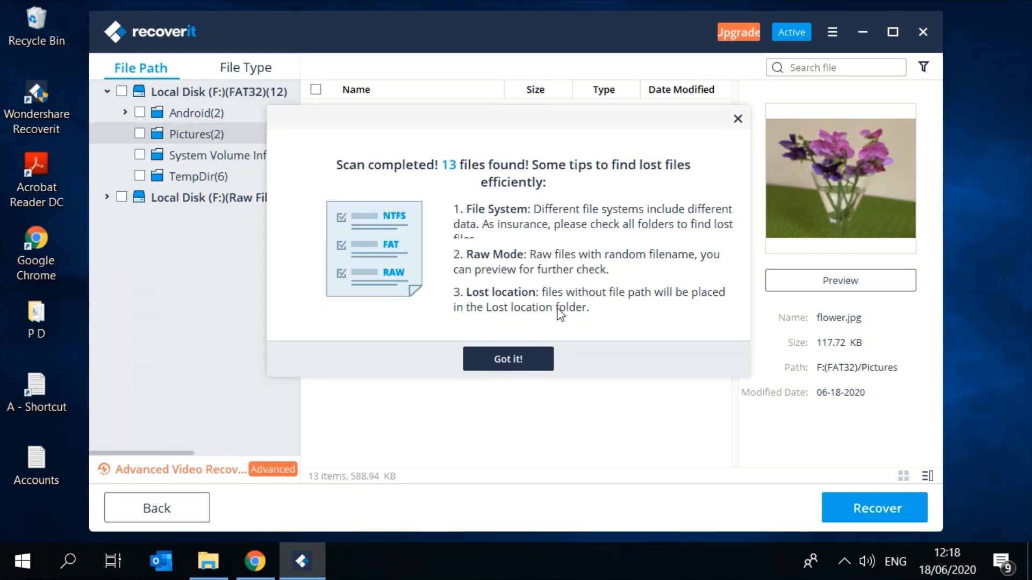
pyautogui.moveTo(738, 122)
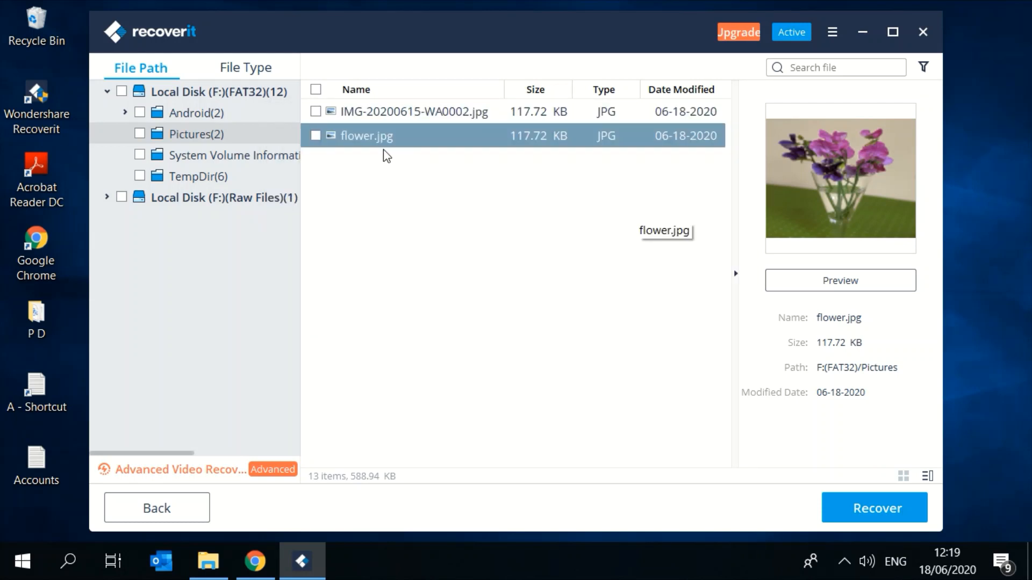
# - Tick flower.jpg and start recovery, continuing with the free version past the license popup
pyautogui.click(315, 135)
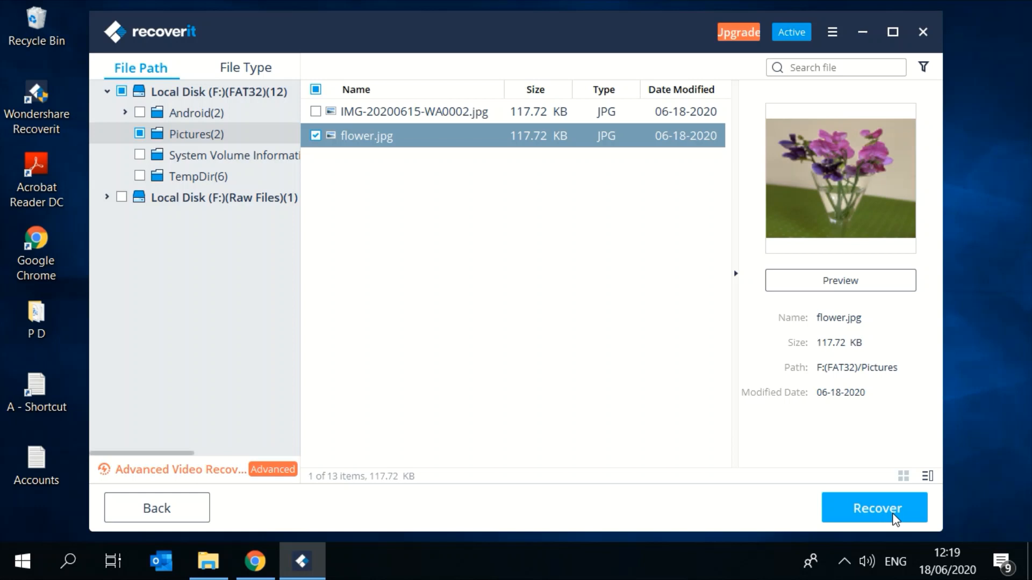
pyautogui.click(875, 508)
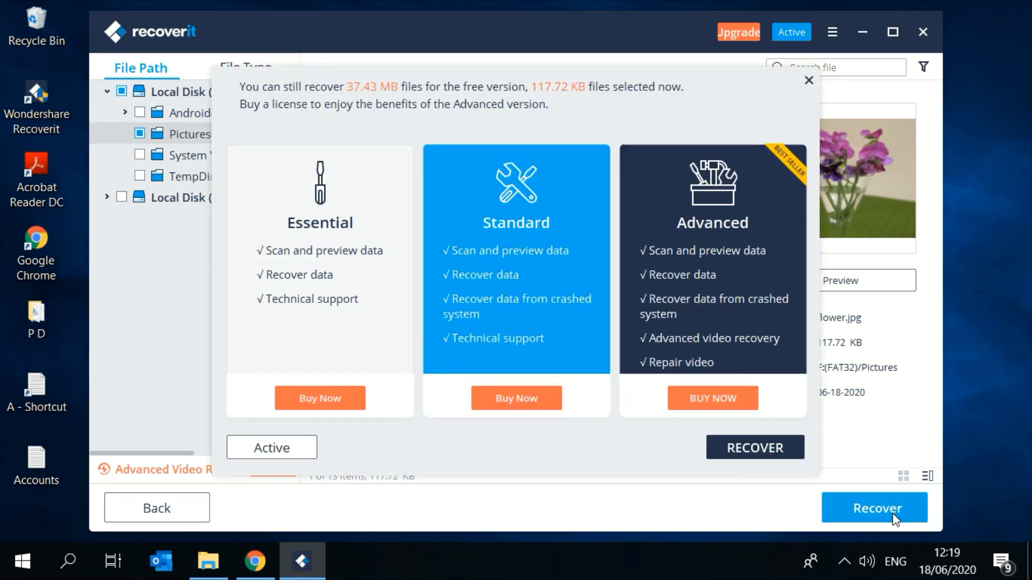
pyautogui.click(808, 81)
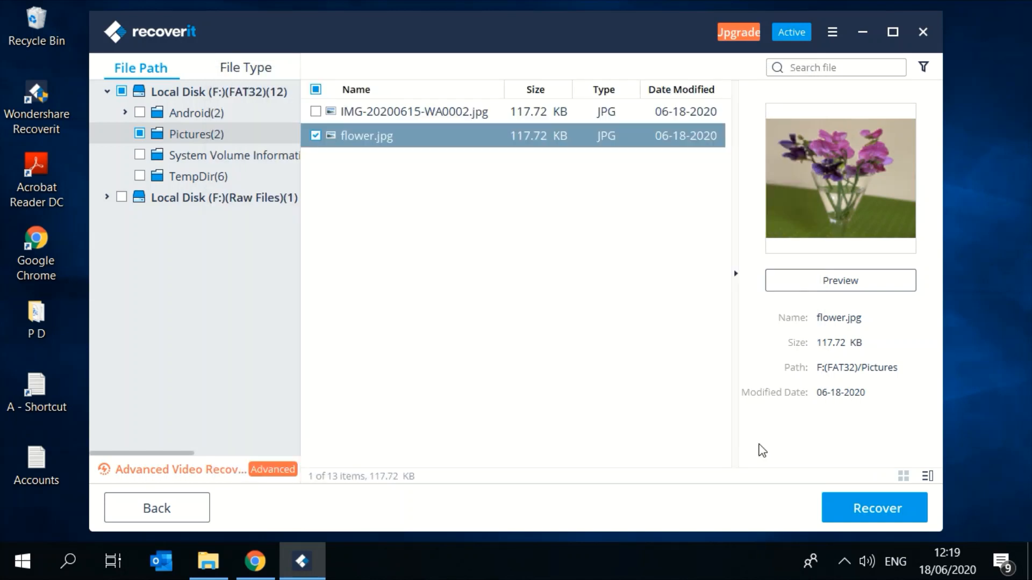
pyautogui.click(874, 508)
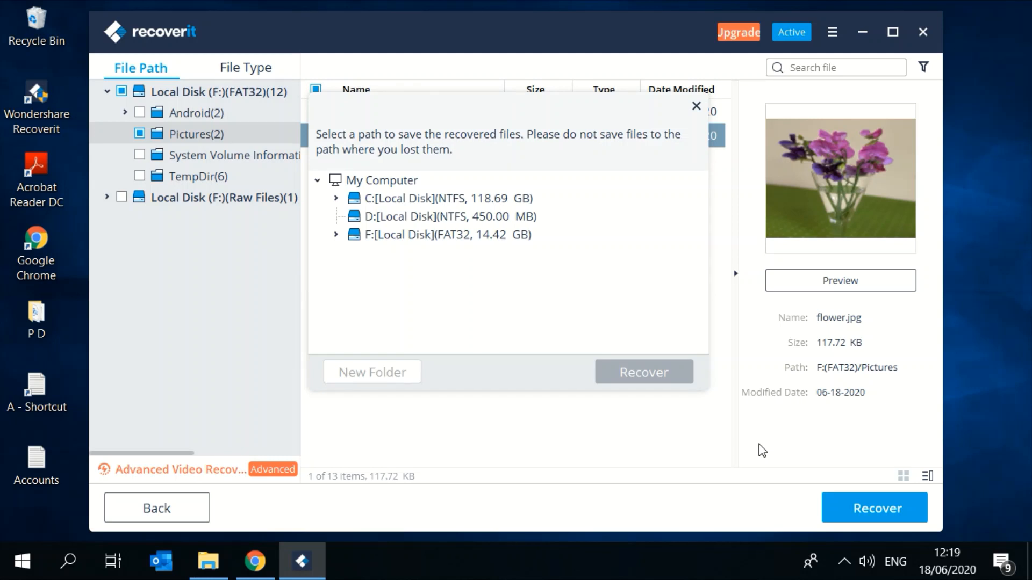
pyautogui.moveTo(447, 234)
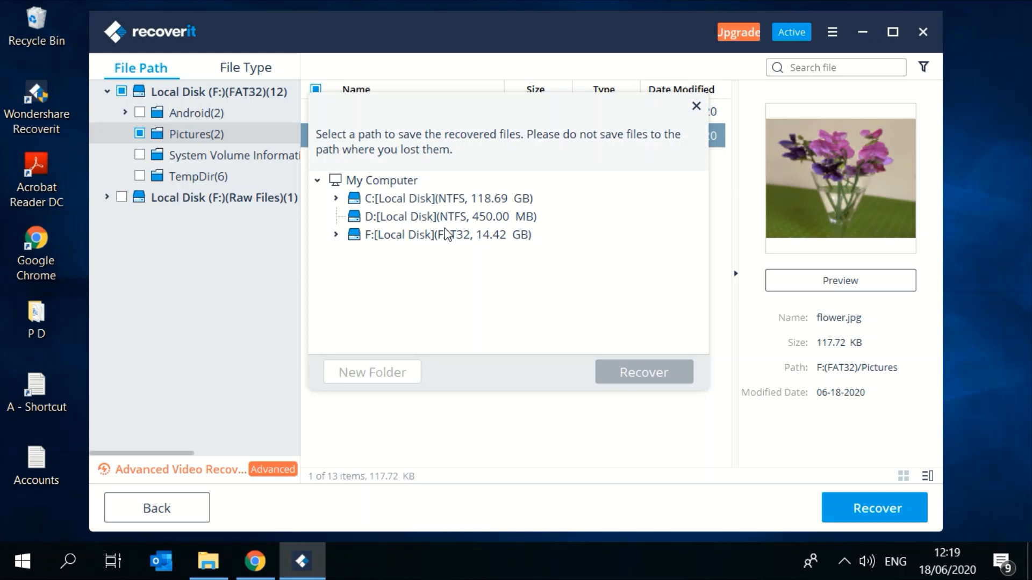
# - Save the recovered photo to the C drive and dismiss the success message
pyautogui.click(643, 372)
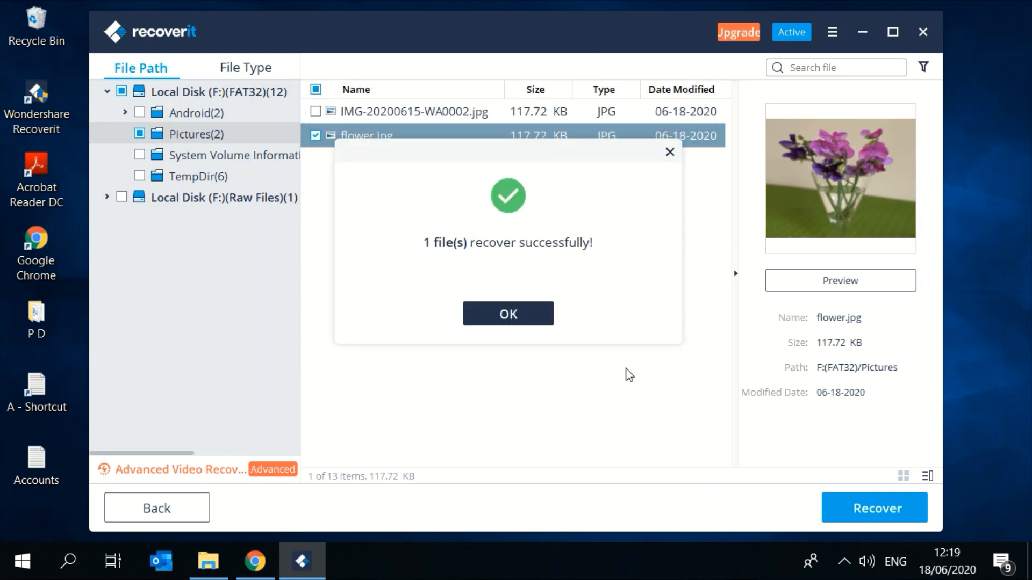
pyautogui.click(508, 313)
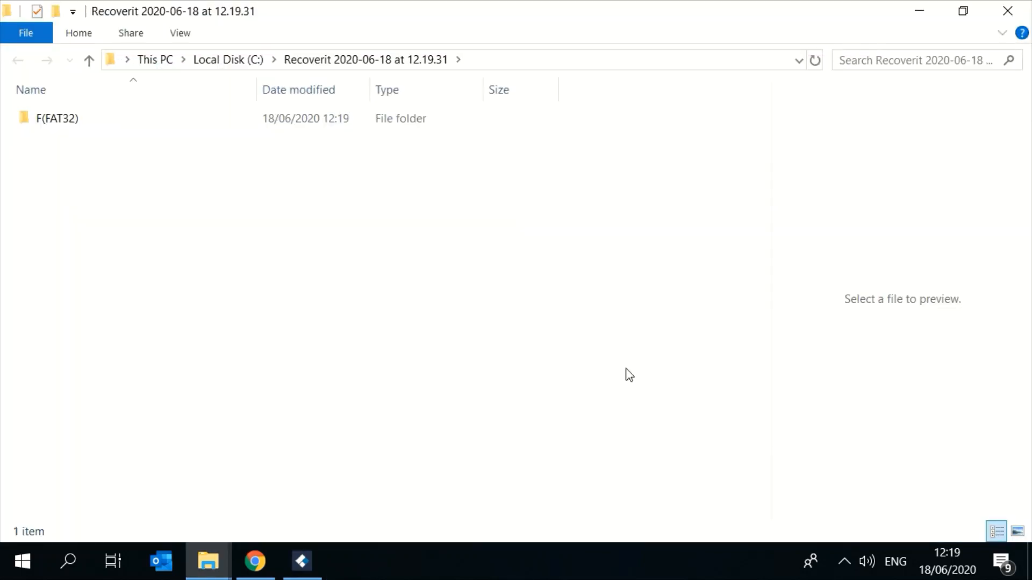
pyautogui.moveTo(448, 288)
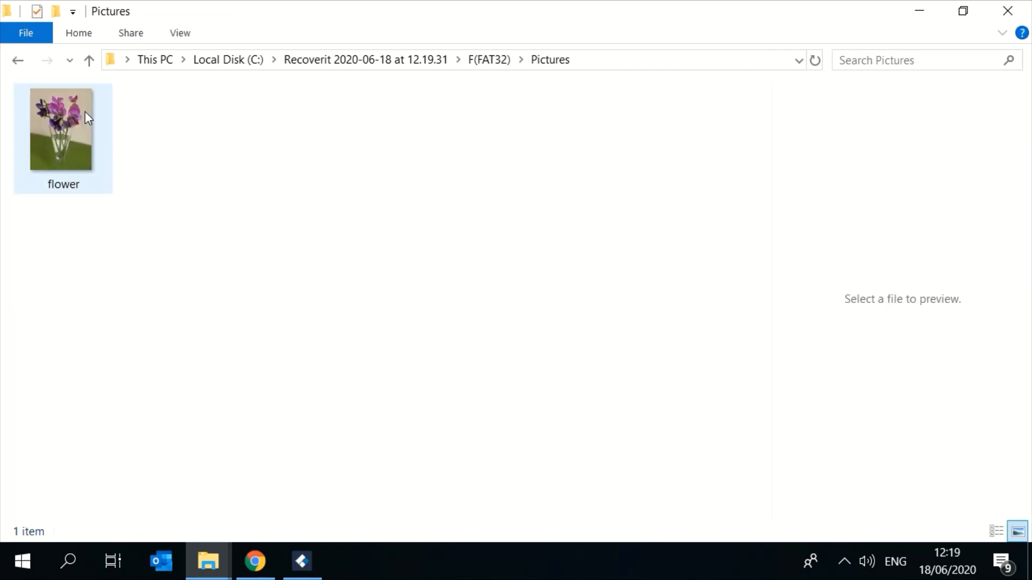
# - Open the recovered flower.jpg from the Recoverit F(FAT32) Pictures folder in Photos
pyautogui.doubleClick(63, 128)
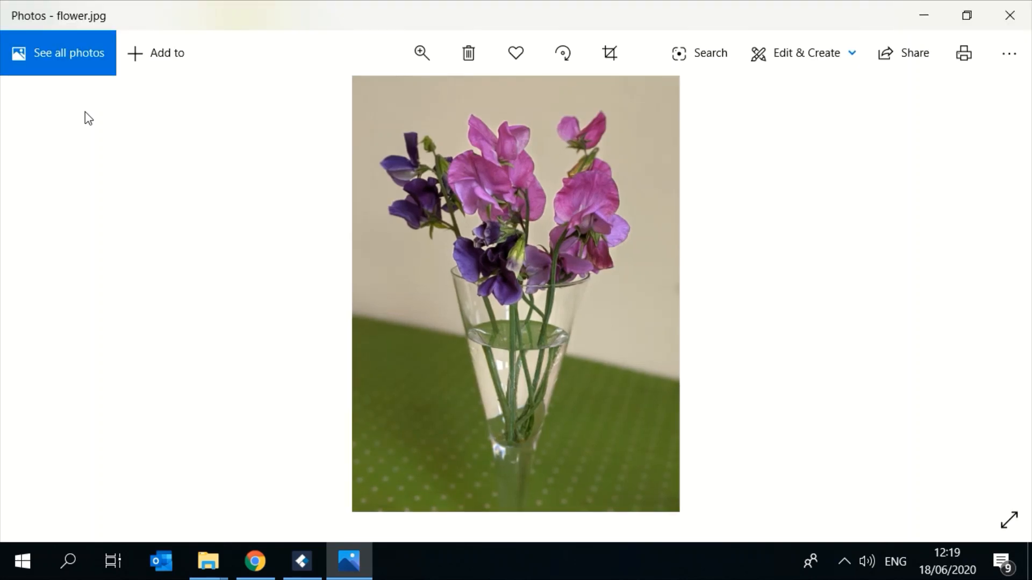
pyautogui.click(254, 561)
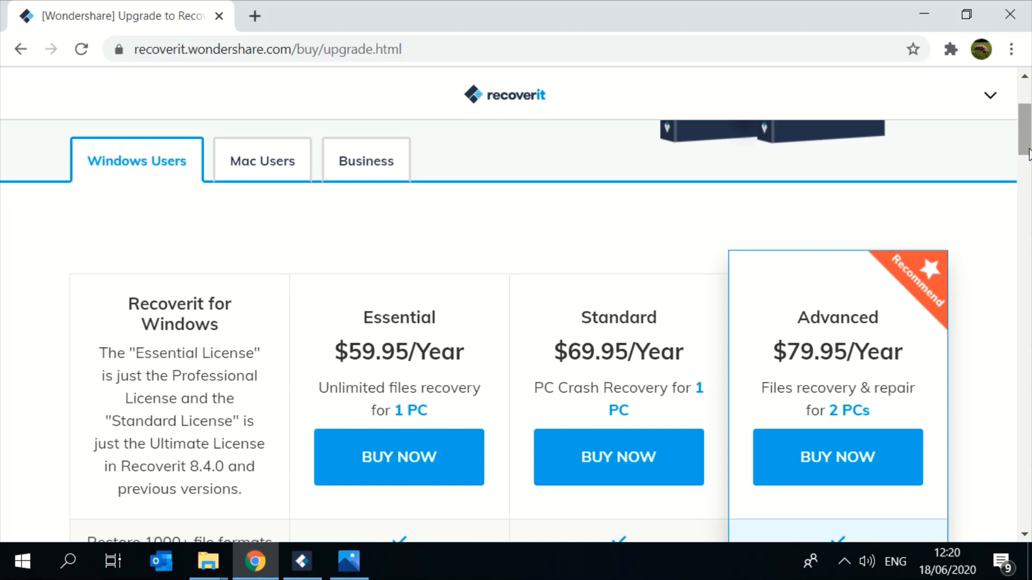
# - Scroll down through the Windows Users pricing table to review its feature comparison rows
pyautogui.scroll(-3)
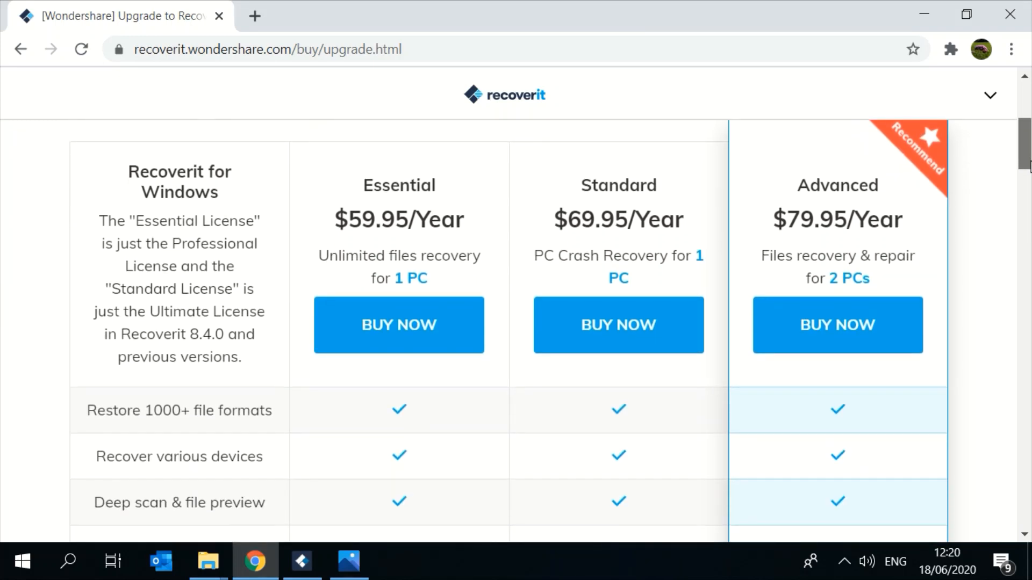
pyautogui.scroll(-3)
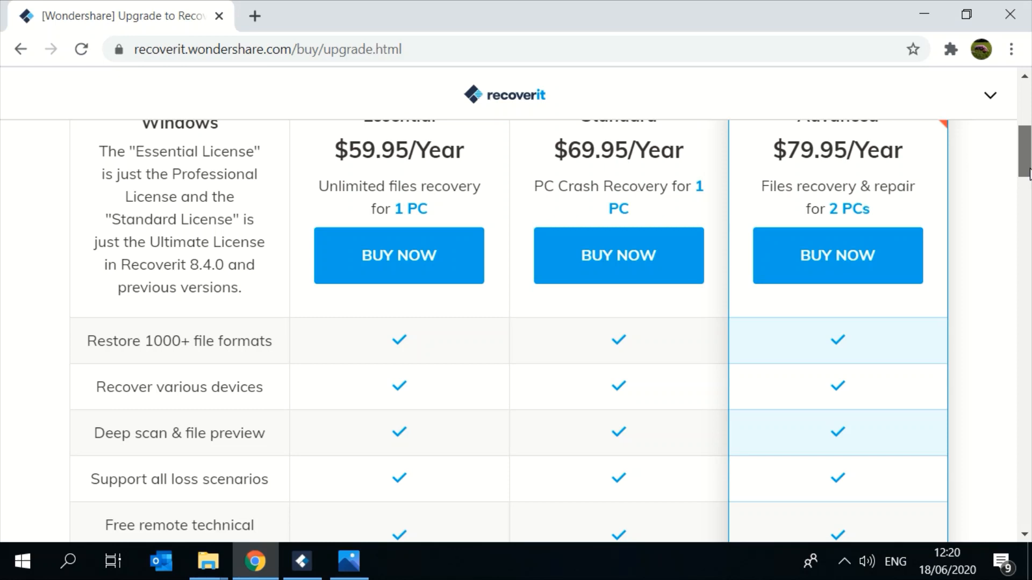
pyautogui.scroll(-3)
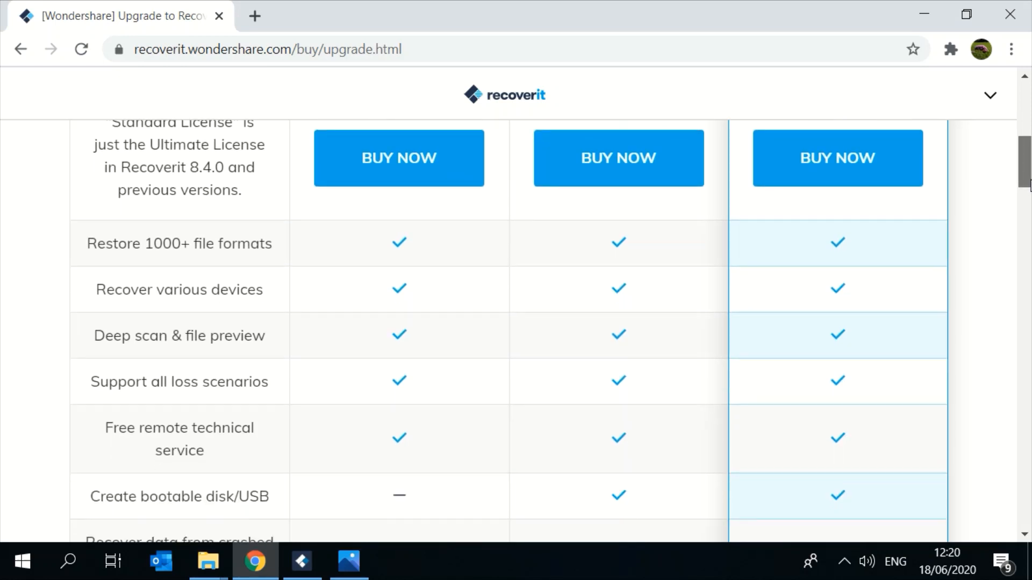
pyautogui.scroll(-3)
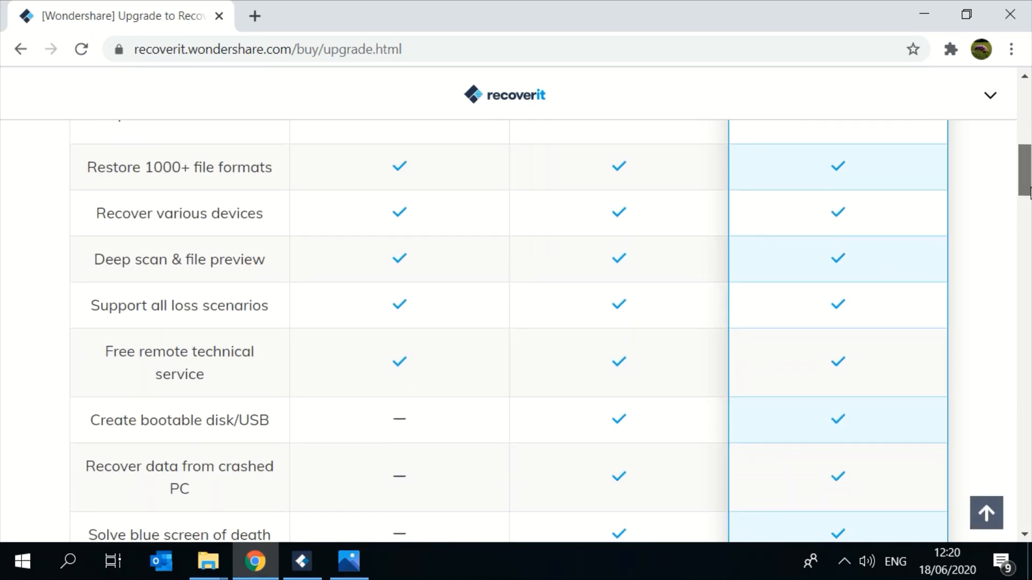
pyautogui.scroll(-3)
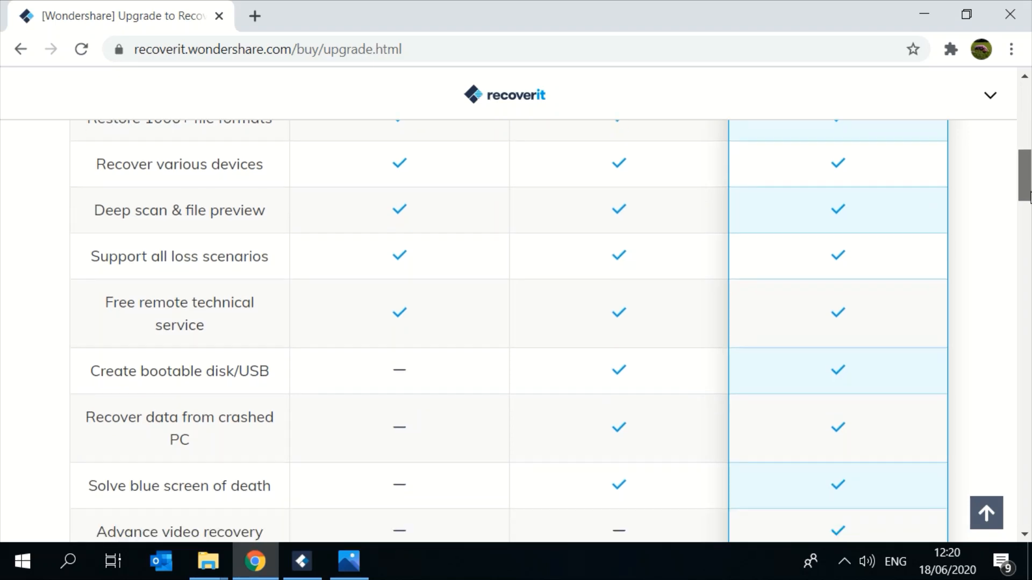
pyautogui.scroll(-3)
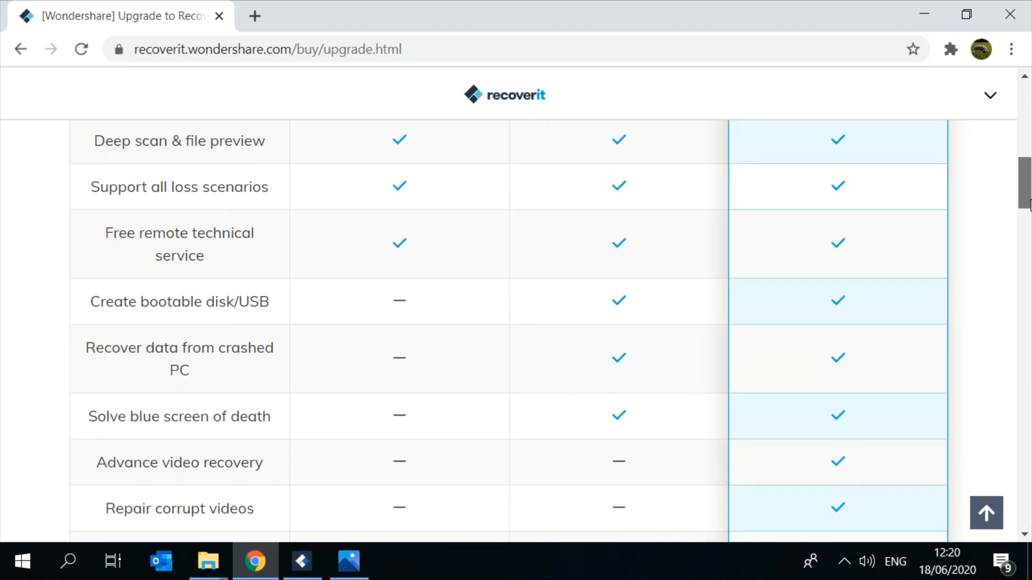
pyautogui.scroll(-3)
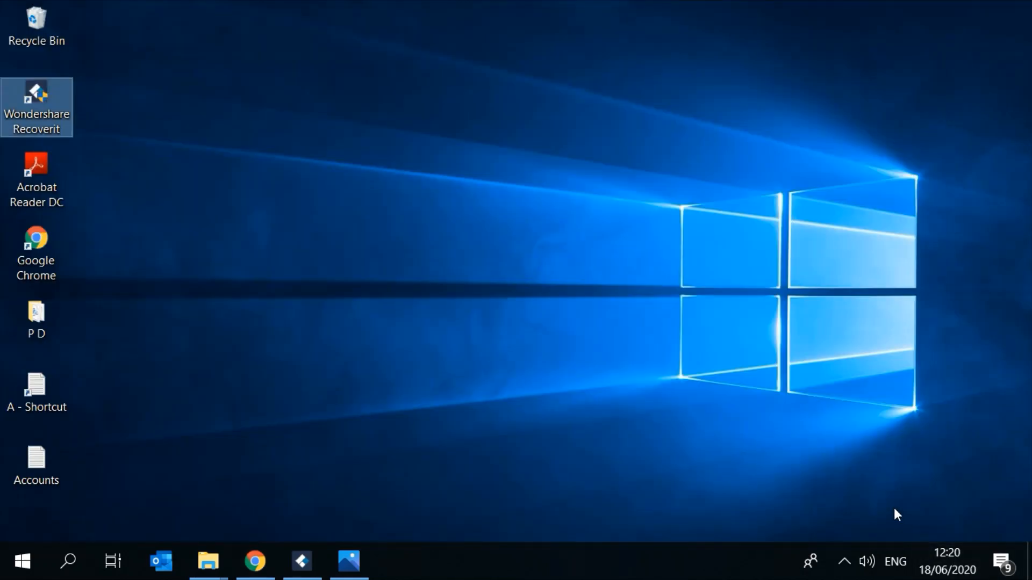
pyautogui.moveTo(809, 485)
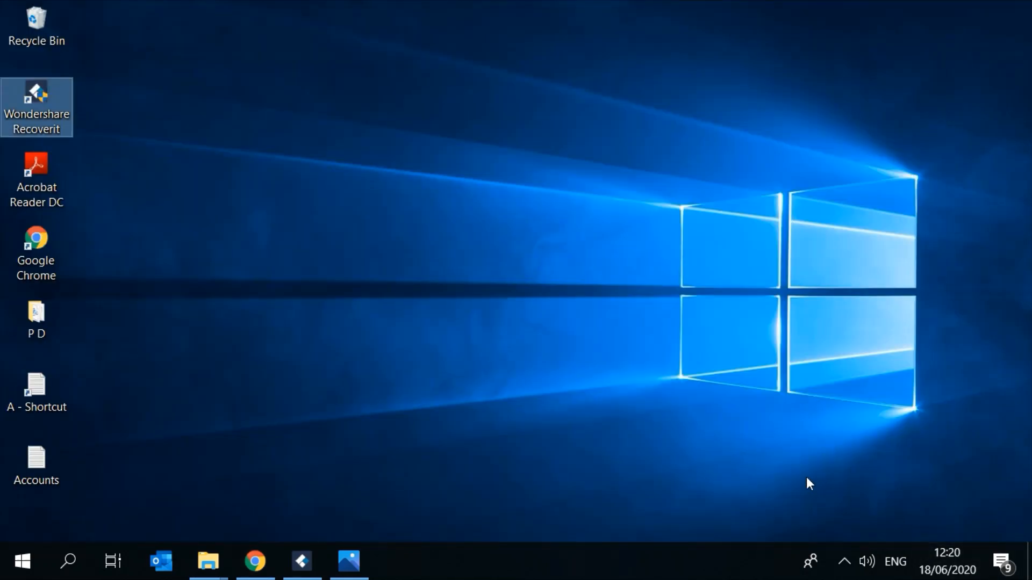